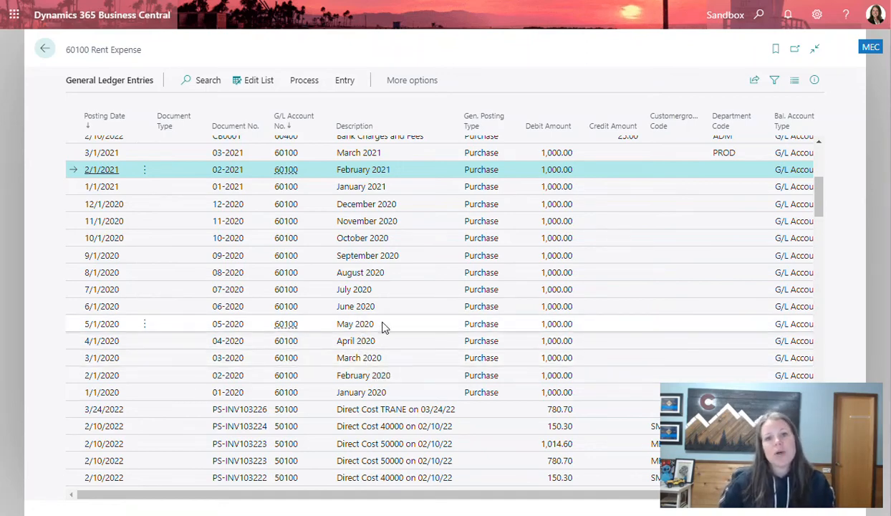
pyautogui.moveTo(390, 321)
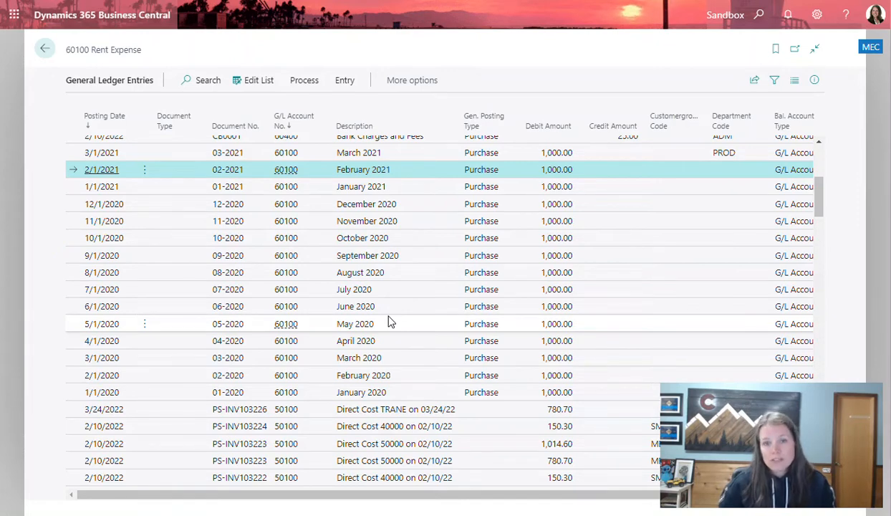
pyautogui.moveTo(365, 306)
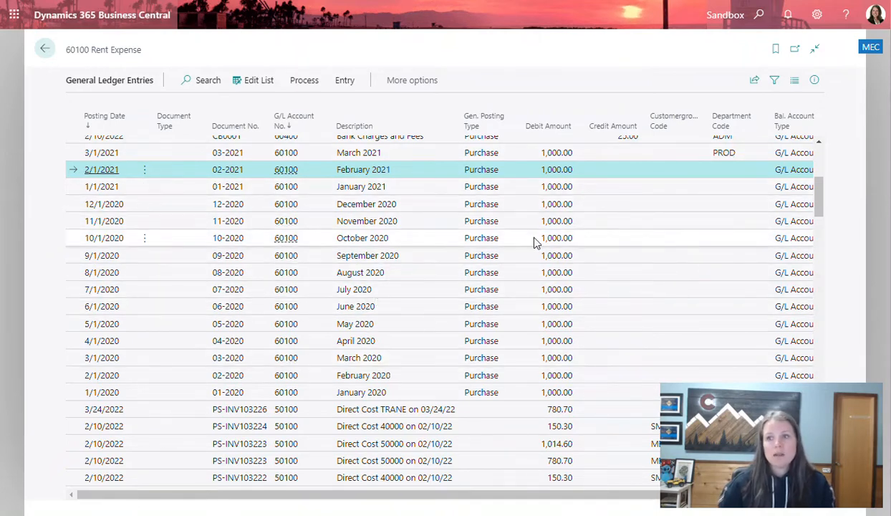
pyautogui.moveTo(548, 394)
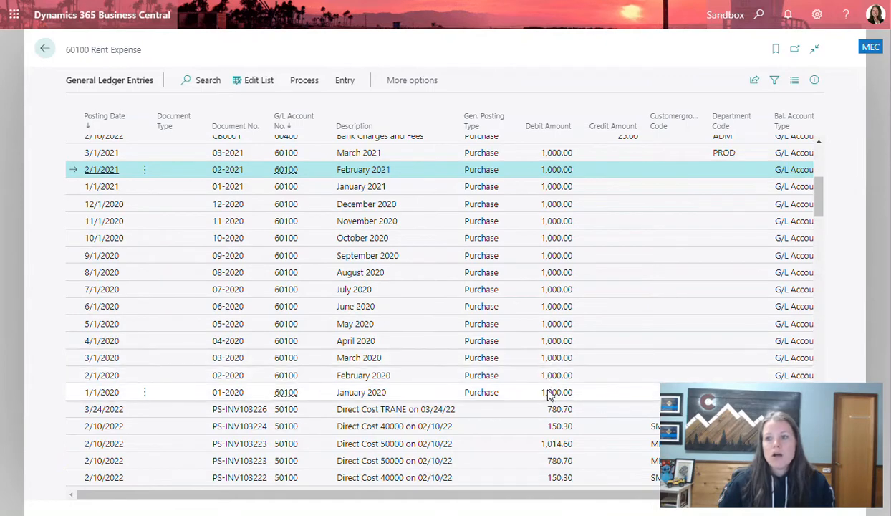
# Shift-select down to the January 2020 rent entry, marking all fourteen 1,000.00 entries.
pyautogui.click(124, 392)
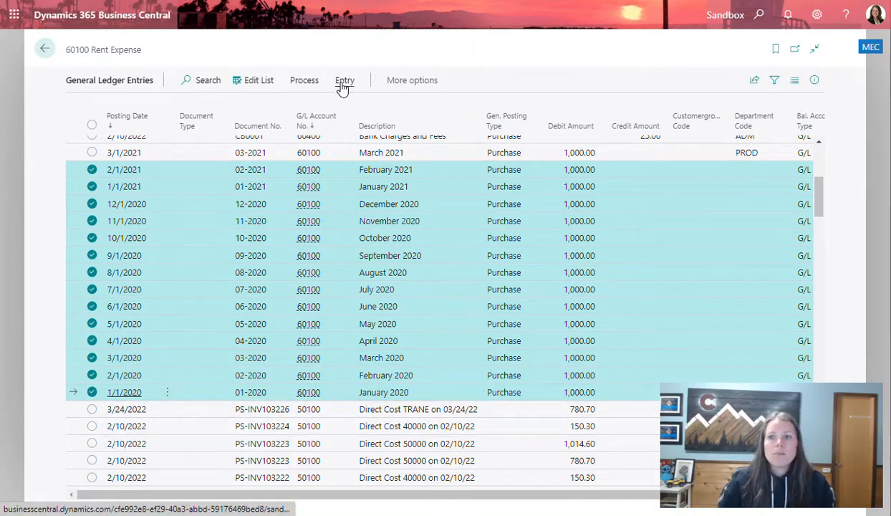
pyautogui.moveTo(497, 282)
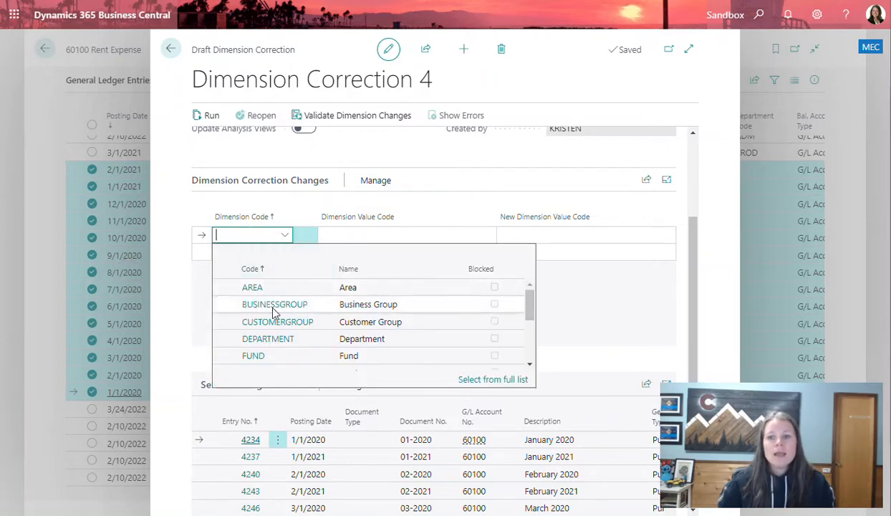
# Add a correction line setting dimension DEPARTMENT to new value ADM.
pyautogui.click(267, 338)
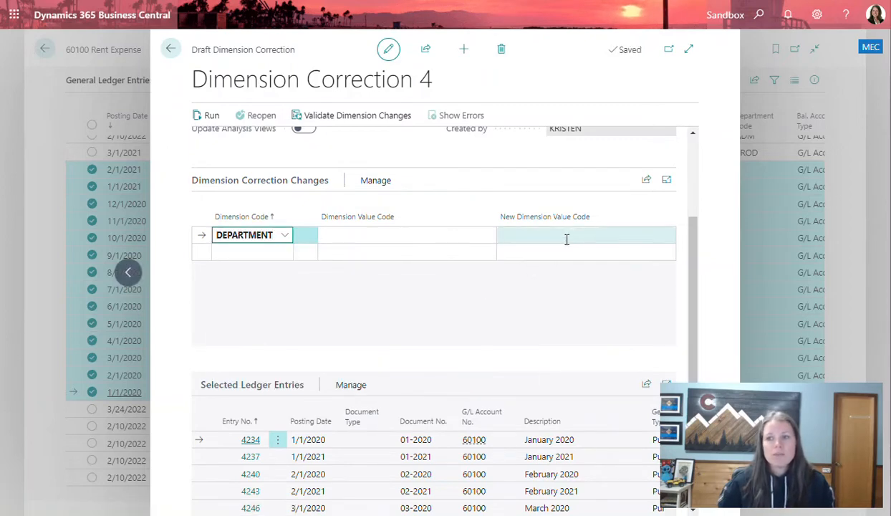
pyautogui.click(586, 235)
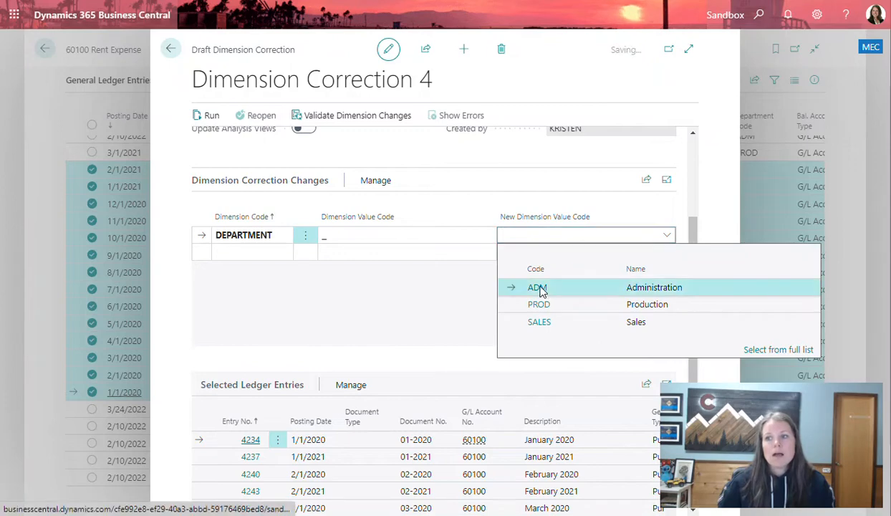
pyautogui.click(538, 287)
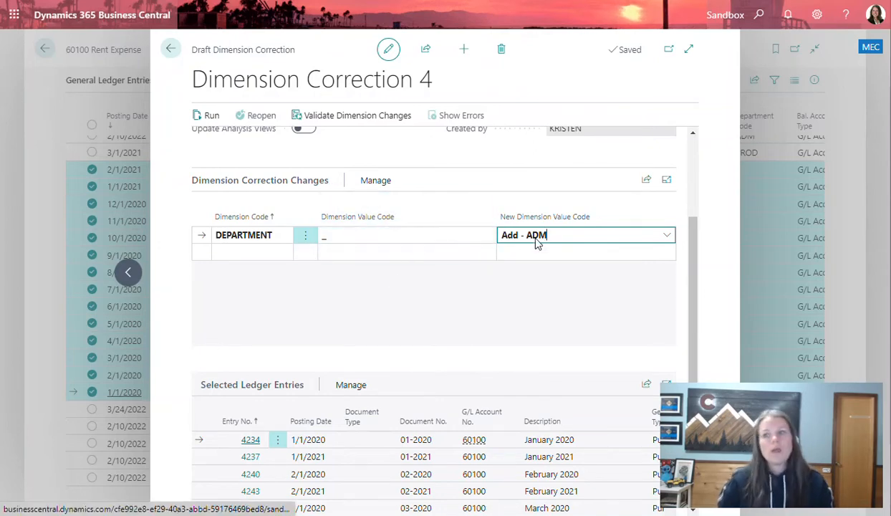
pyautogui.scroll(-3)
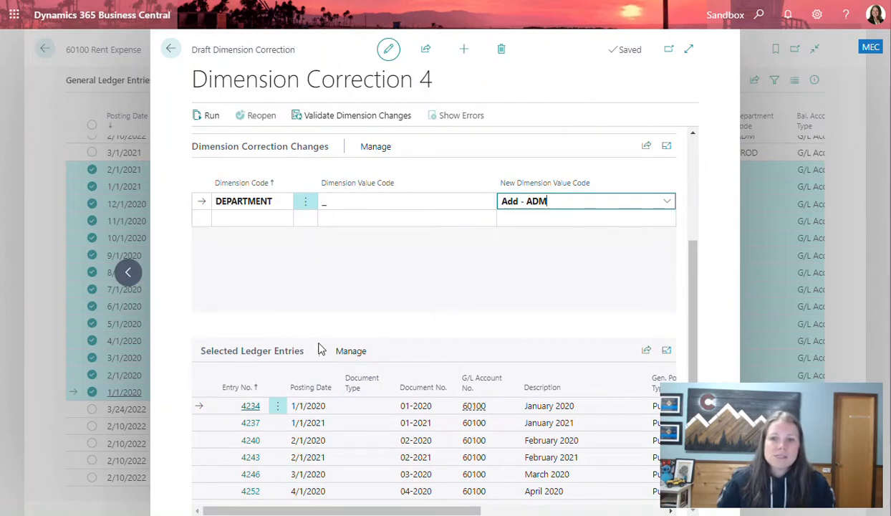
pyautogui.scroll(-3)
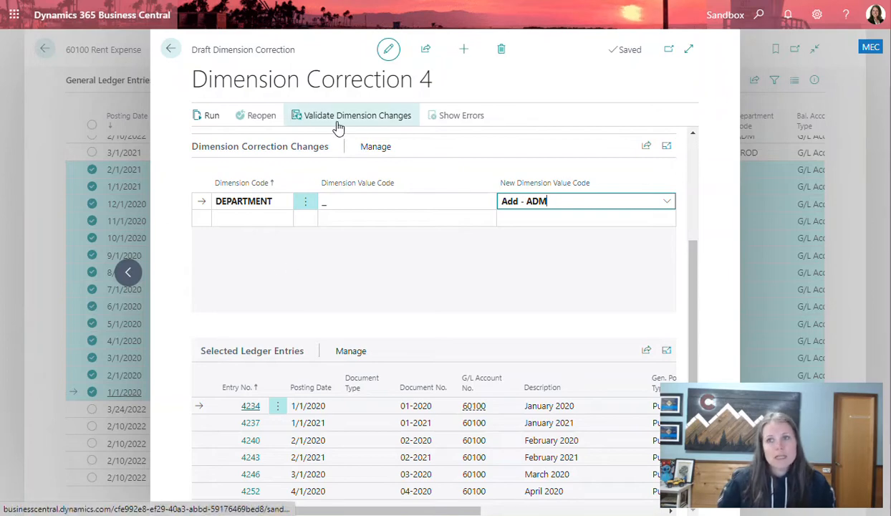
pyautogui.moveTo(351, 114)
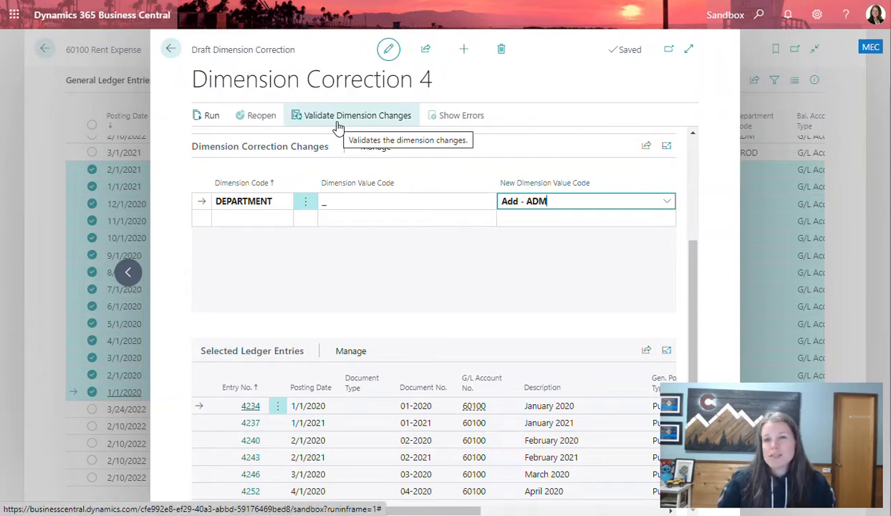
pyautogui.moveTo(439, 291)
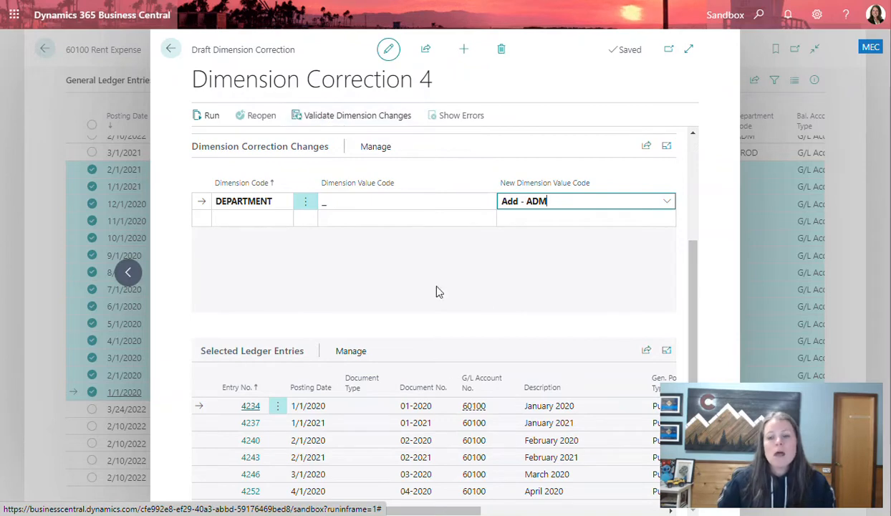
pyautogui.scroll(-3)
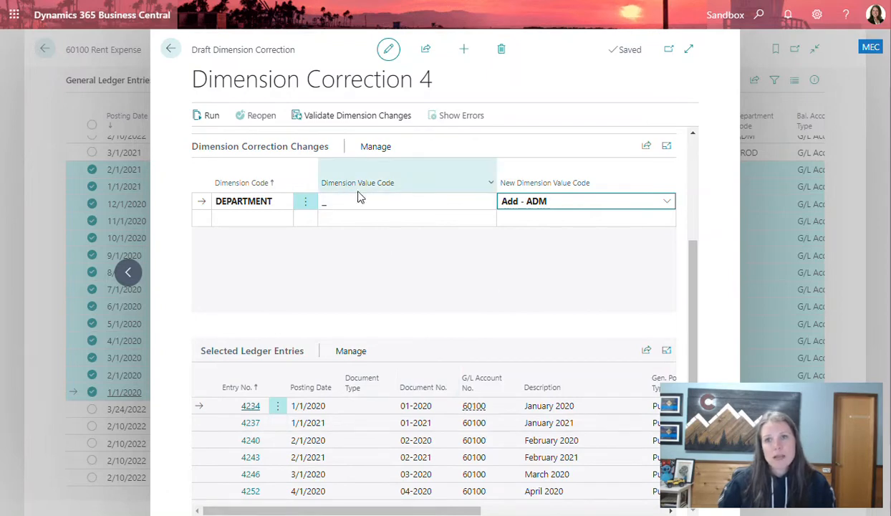
pyautogui.moveTo(338, 120)
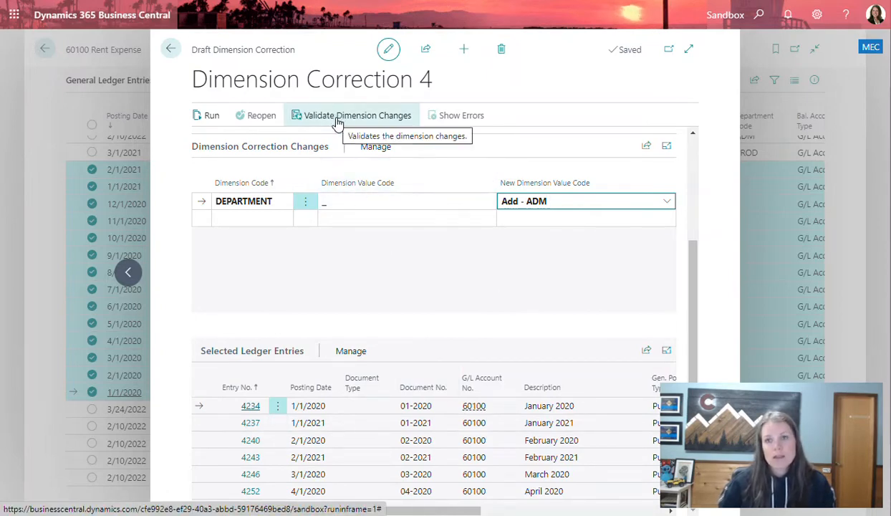
# Schedule validation of Dimension Correction 4's changes to run immediately.
pyautogui.click(357, 115)
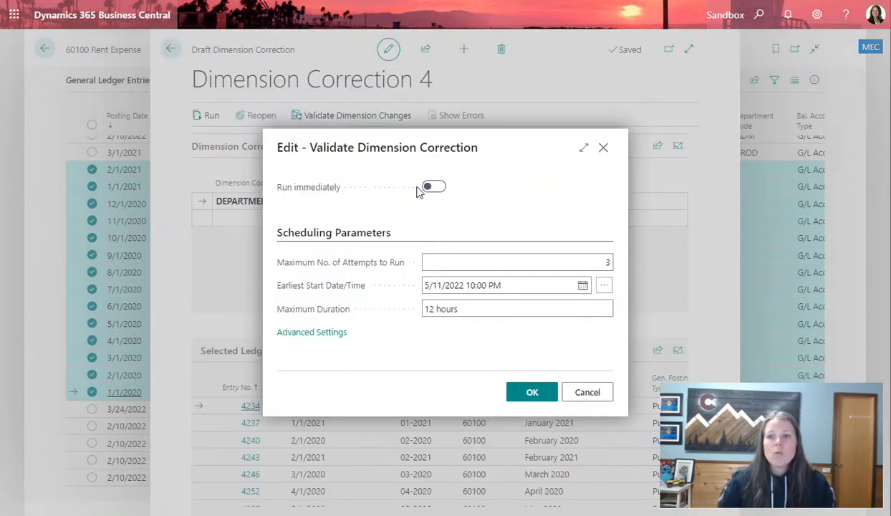
pyautogui.moveTo(373, 190)
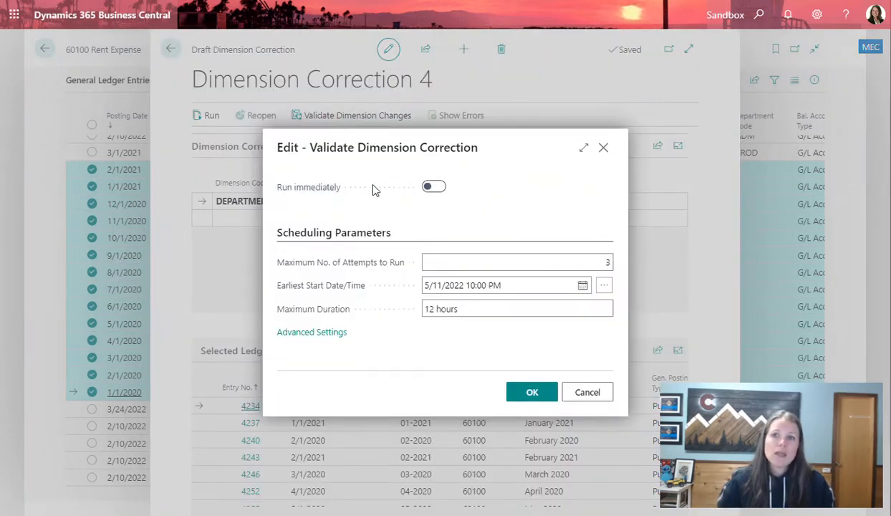
pyautogui.moveTo(364, 237)
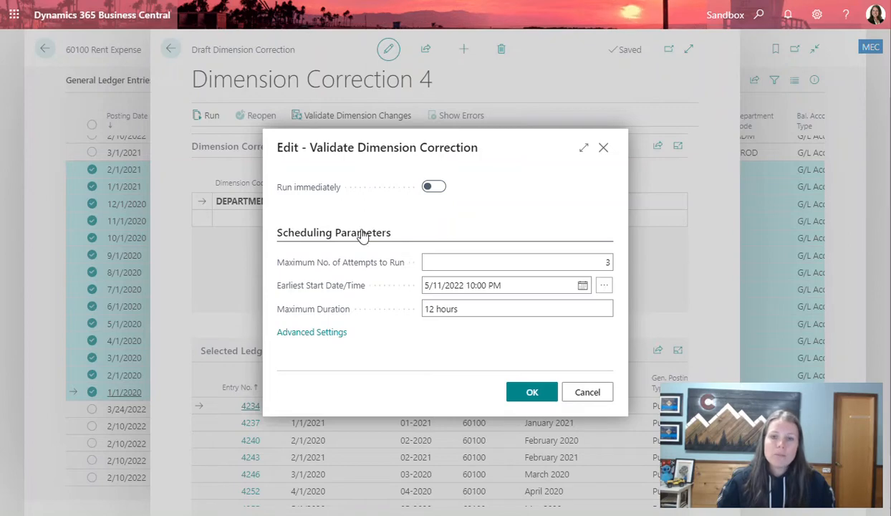
pyautogui.moveTo(475, 156)
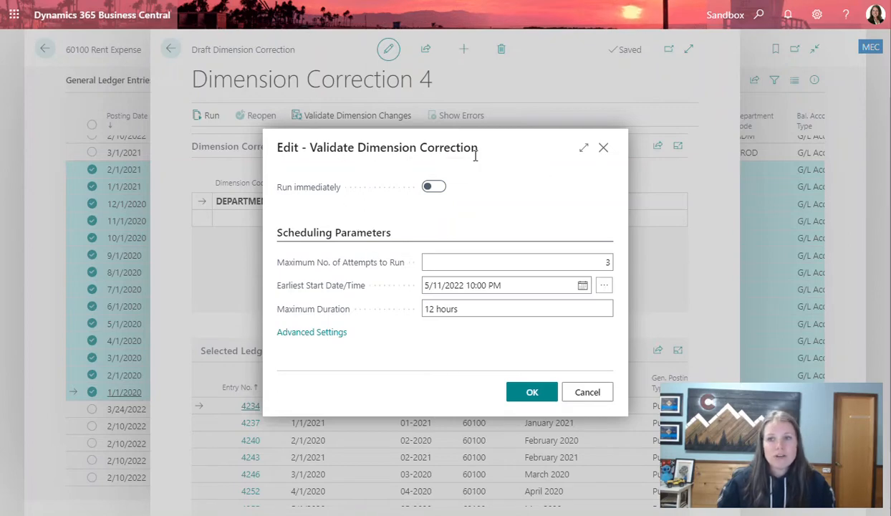
pyautogui.click(433, 187)
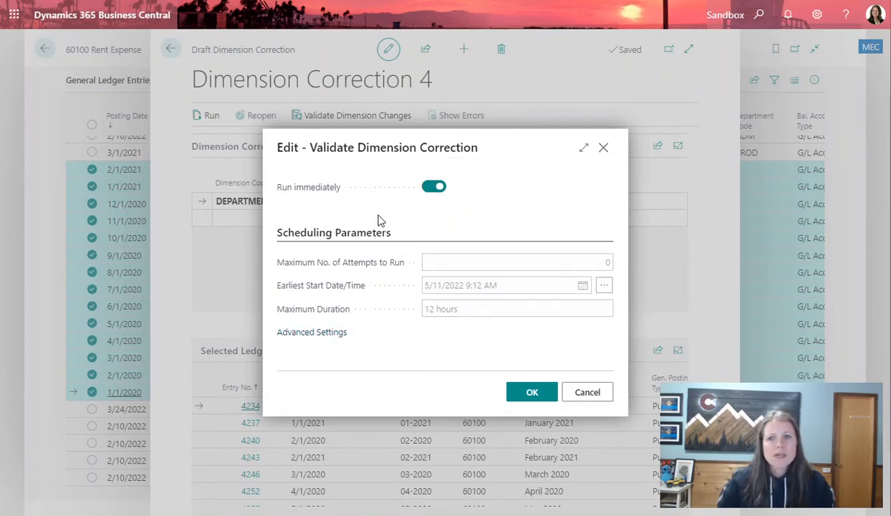
pyautogui.moveTo(439, 260)
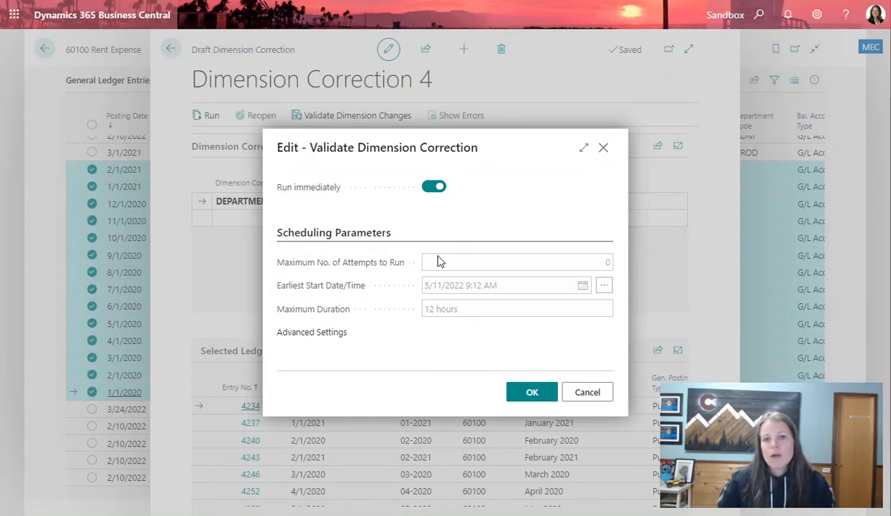
pyautogui.moveTo(466, 244)
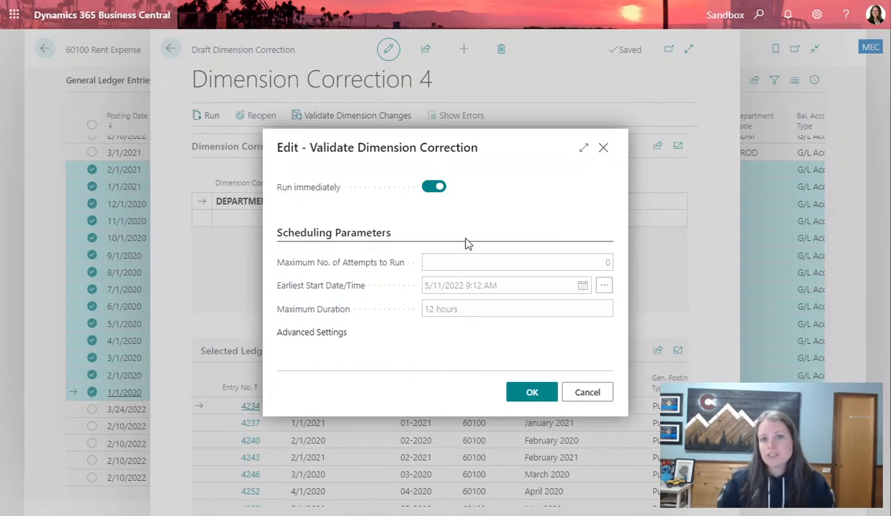
pyautogui.moveTo(474, 333)
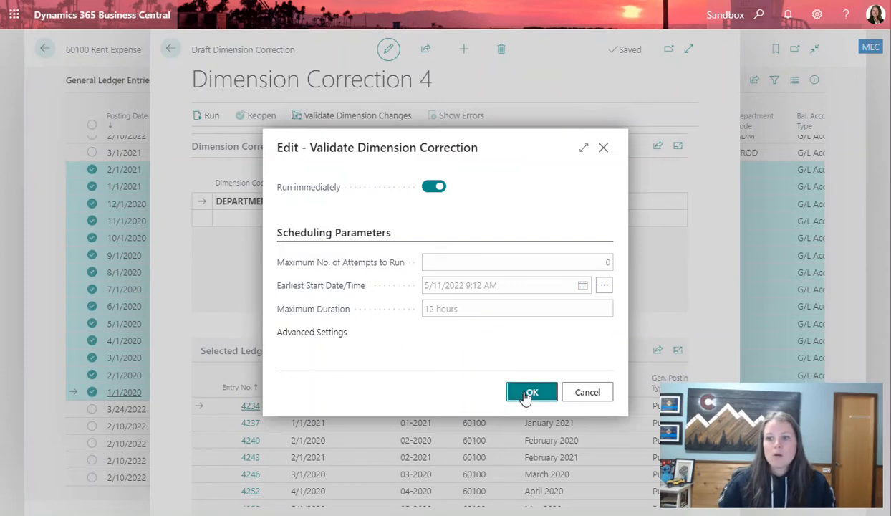
pyautogui.click(532, 392)
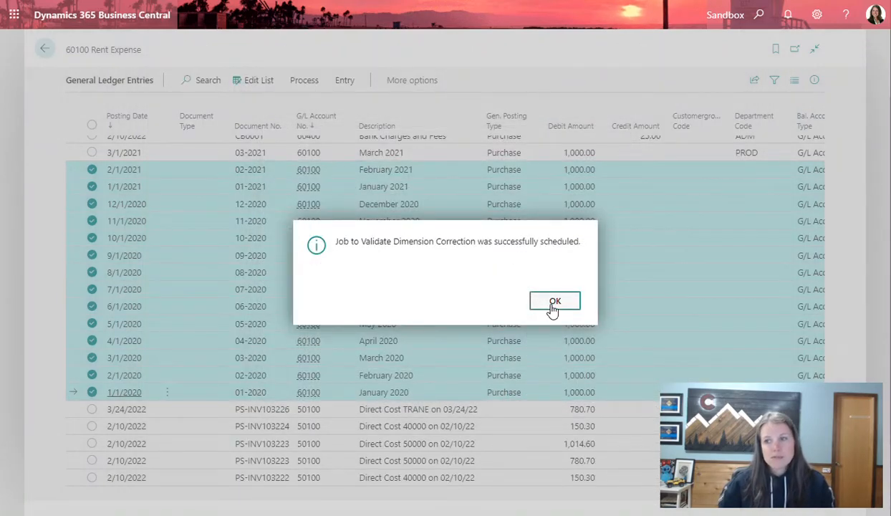
# Dismiss the scheduled message and find the Dimension Corrections list via Tell Me 'dimens'.
pyautogui.click(555, 300)
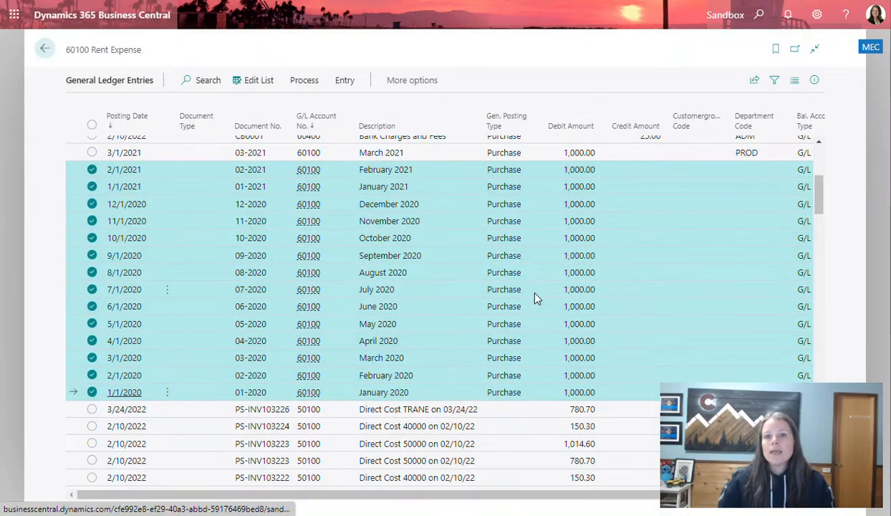
pyautogui.moveTo(752, 300)
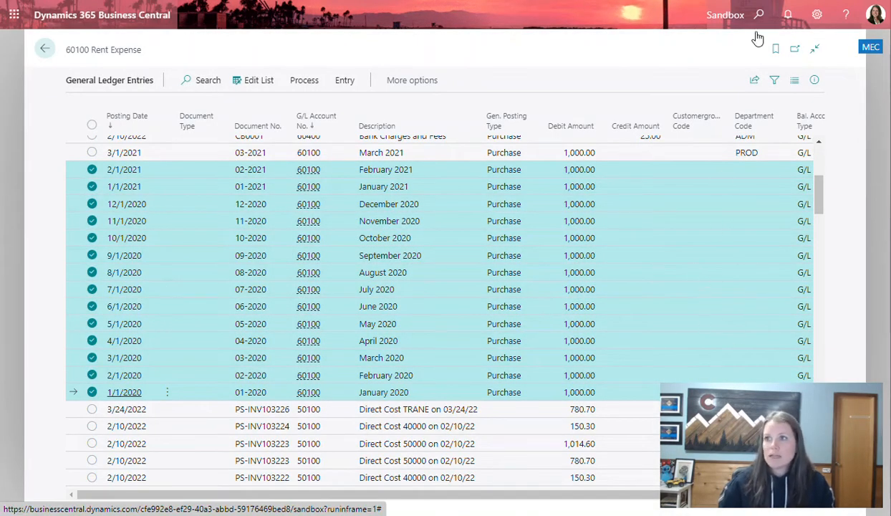
pyautogui.click(758, 14)
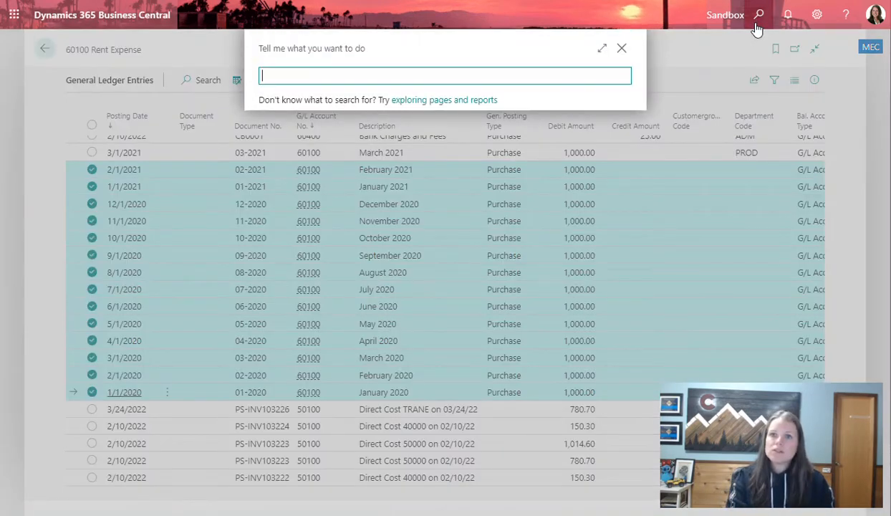
pyautogui.write('dimens')
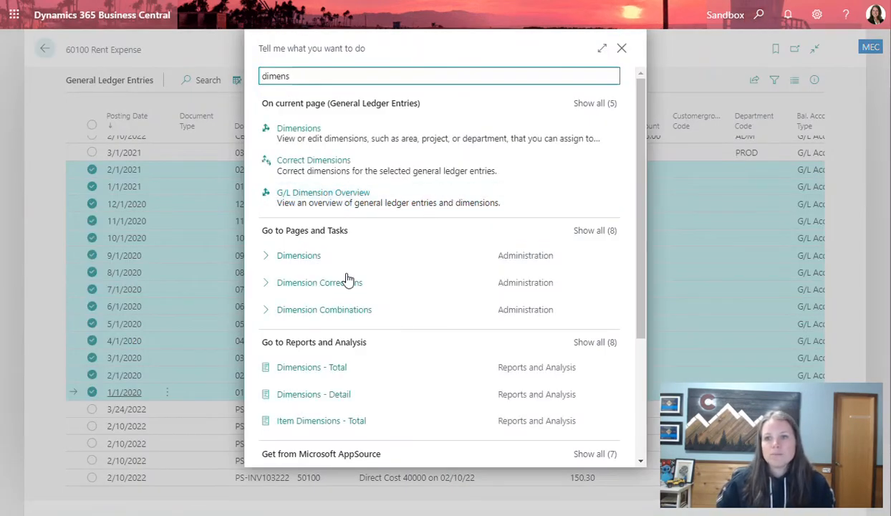
pyautogui.click(318, 282)
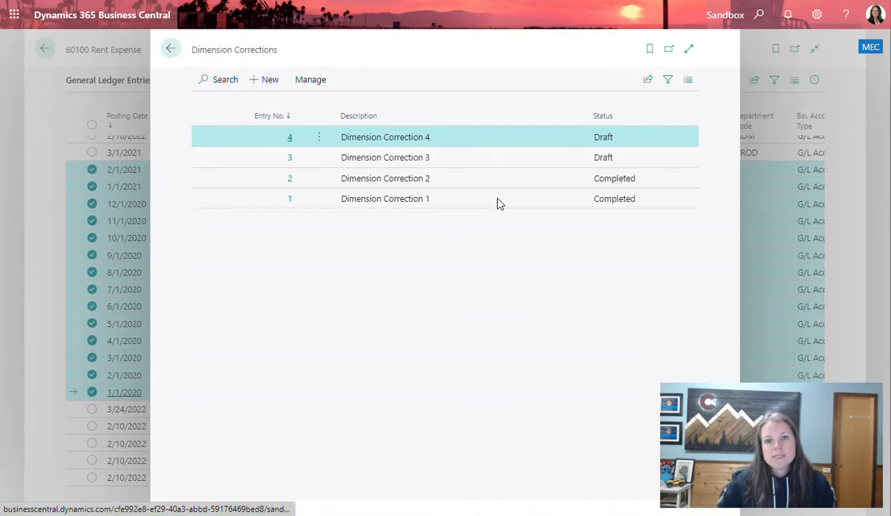
pyautogui.moveTo(498, 272)
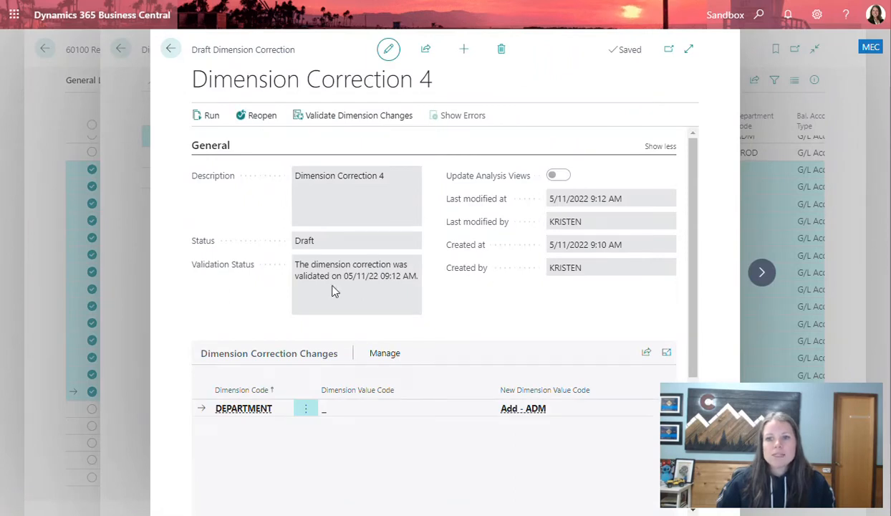
pyautogui.moveTo(357, 291)
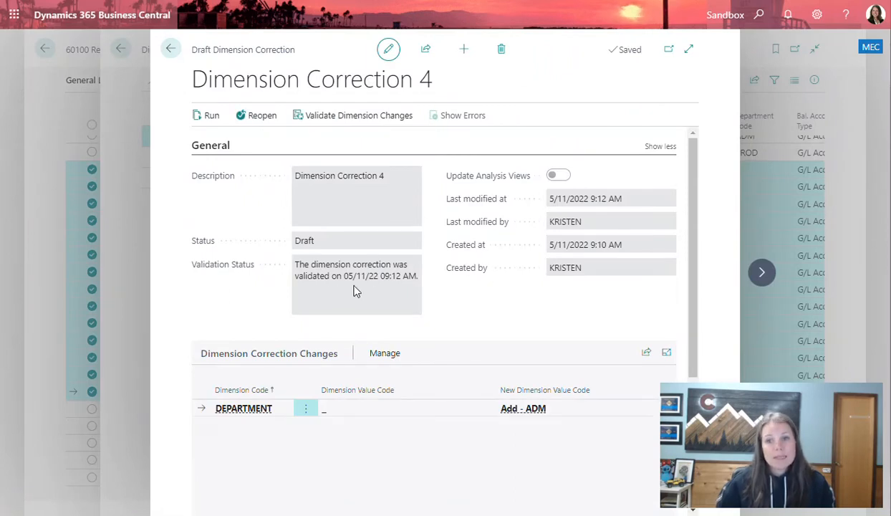
# Open Dimension Correction 4 and run it immediately.
pyautogui.doubleClick(360, 276)
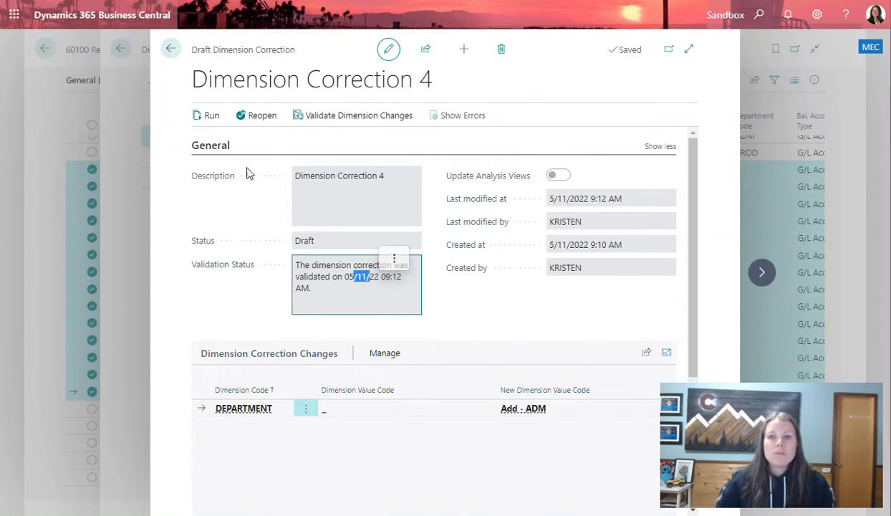
pyautogui.click(211, 114)
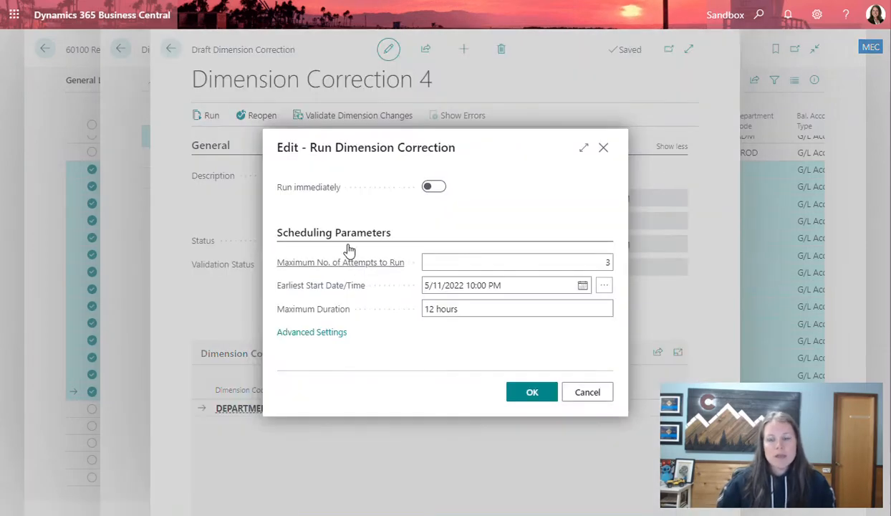
pyautogui.moveTo(392, 194)
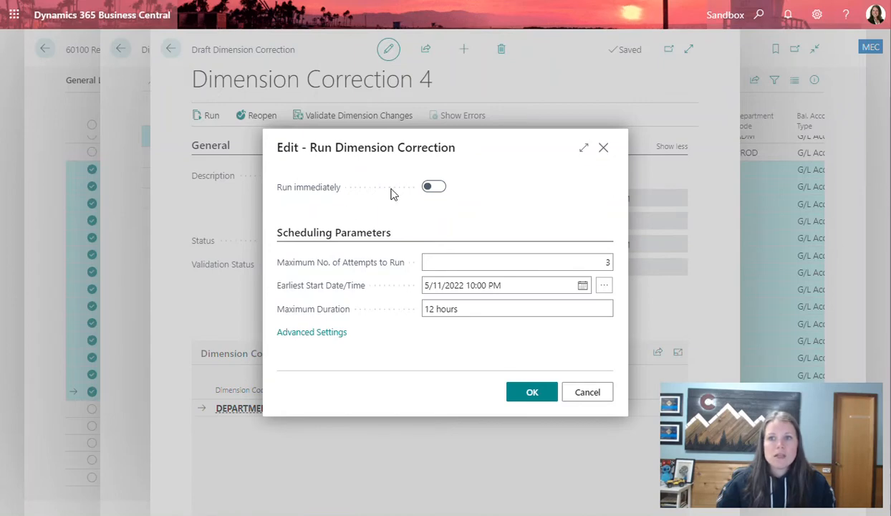
pyautogui.click(433, 186)
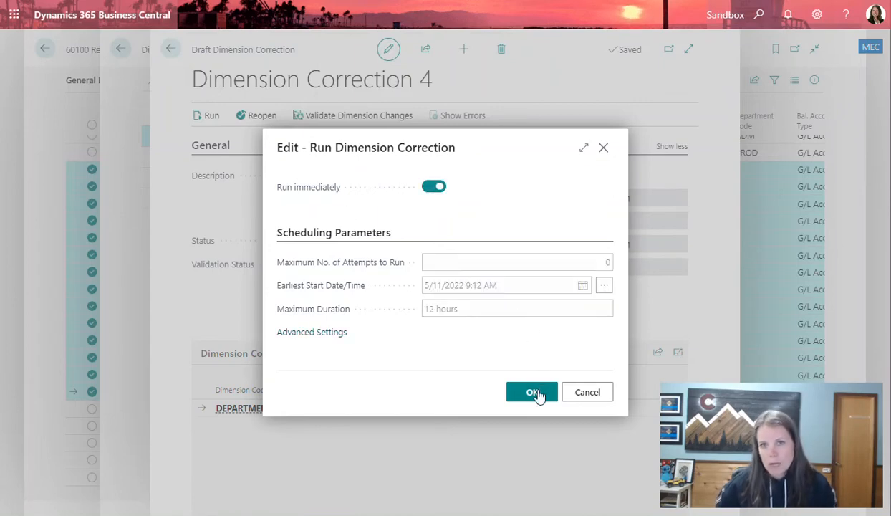
pyautogui.click(532, 392)
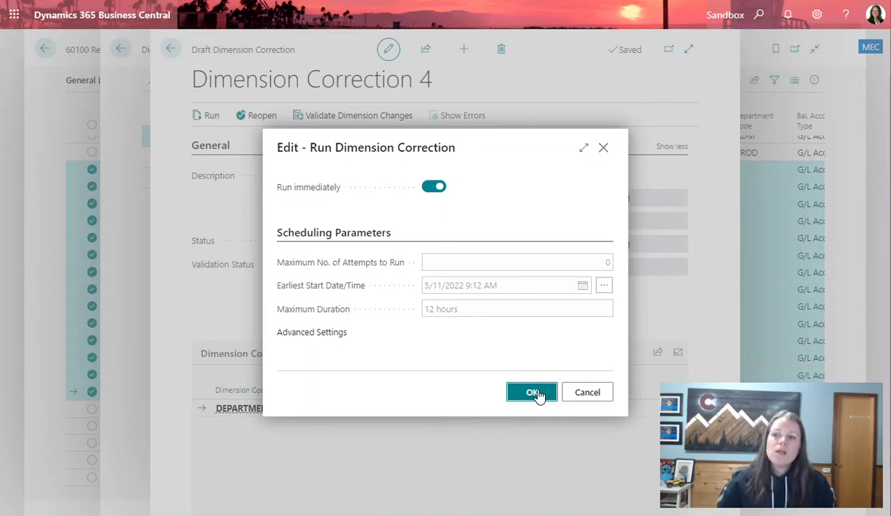
pyautogui.click(531, 392)
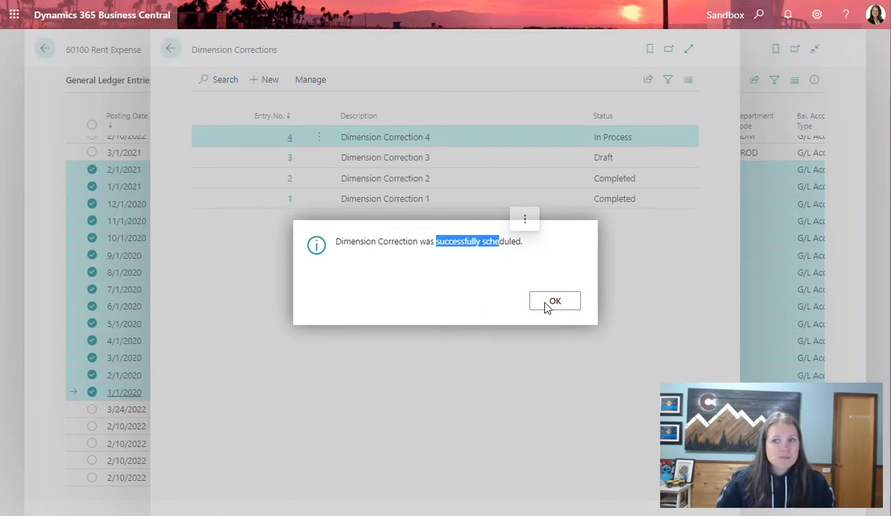
# Dismiss the correction-scheduled message and watch correction 4's status.
pyautogui.click(555, 301)
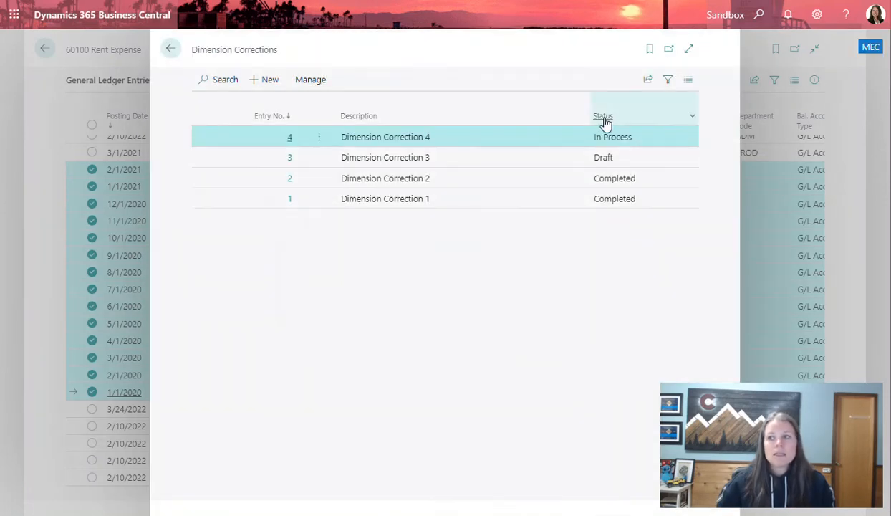
pyautogui.moveTo(418, 304)
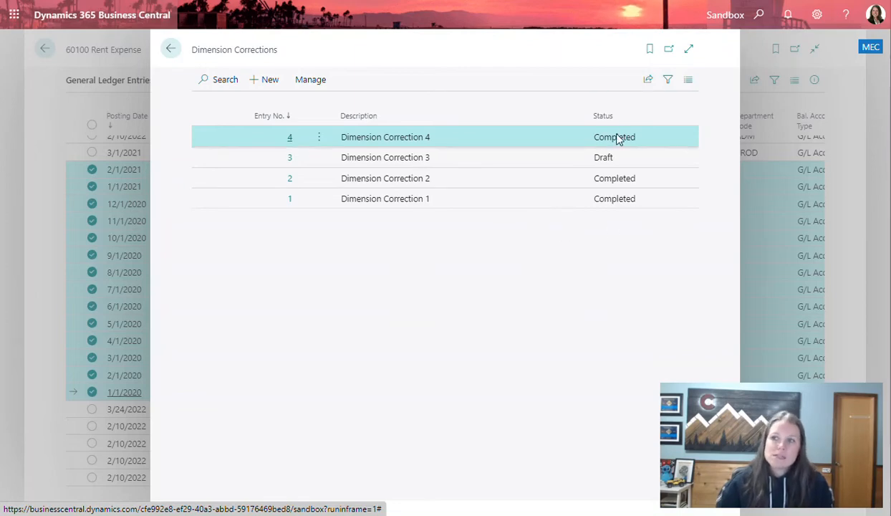
pyautogui.moveTo(171, 50)
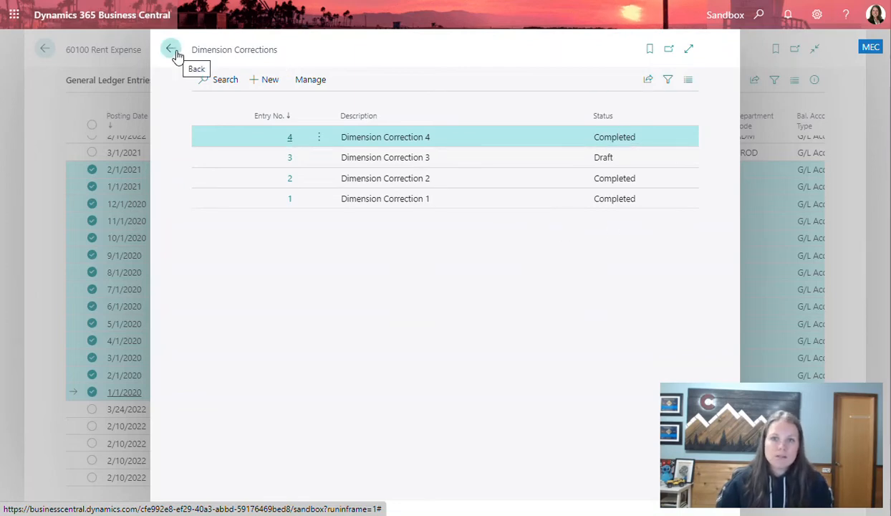
# Go back to the 60100 rent ledger entries to review the ADM department codes.
pyautogui.click(171, 50)
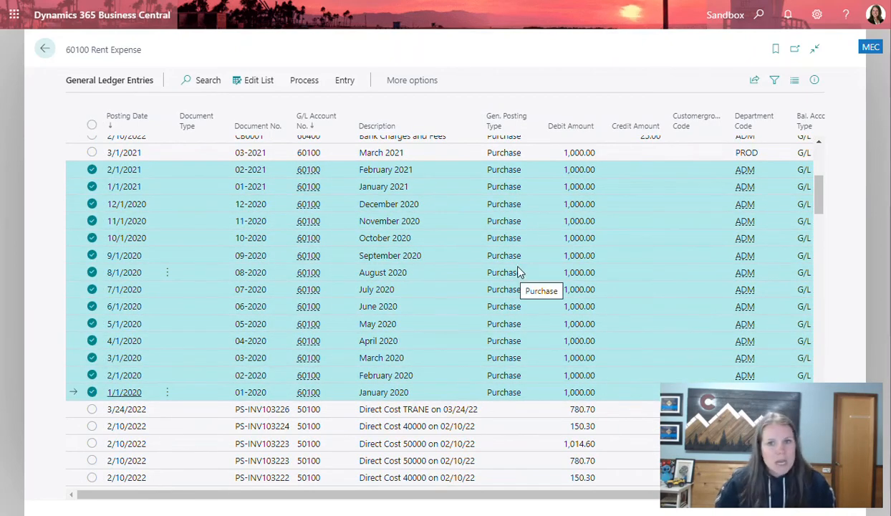
pyautogui.moveTo(726, 411)
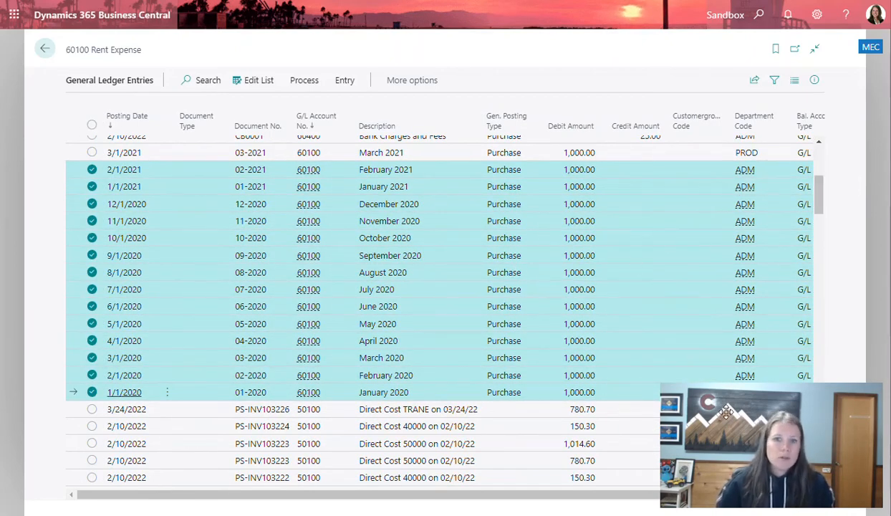
pyautogui.moveTo(547, 357)
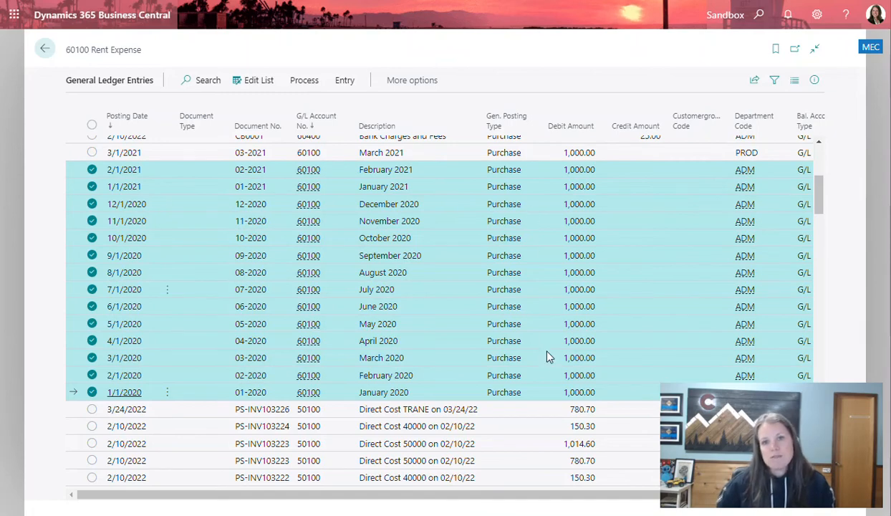
pyautogui.moveTo(560, 409)
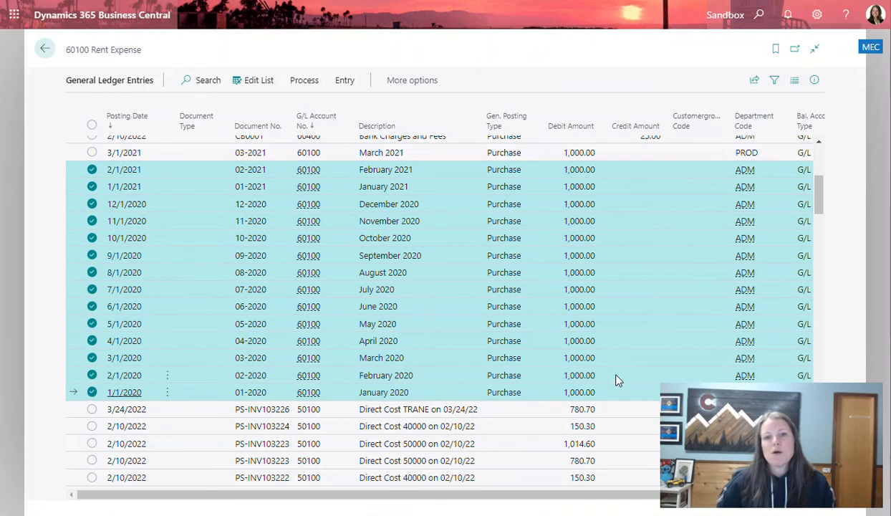
pyautogui.moveTo(597, 365)
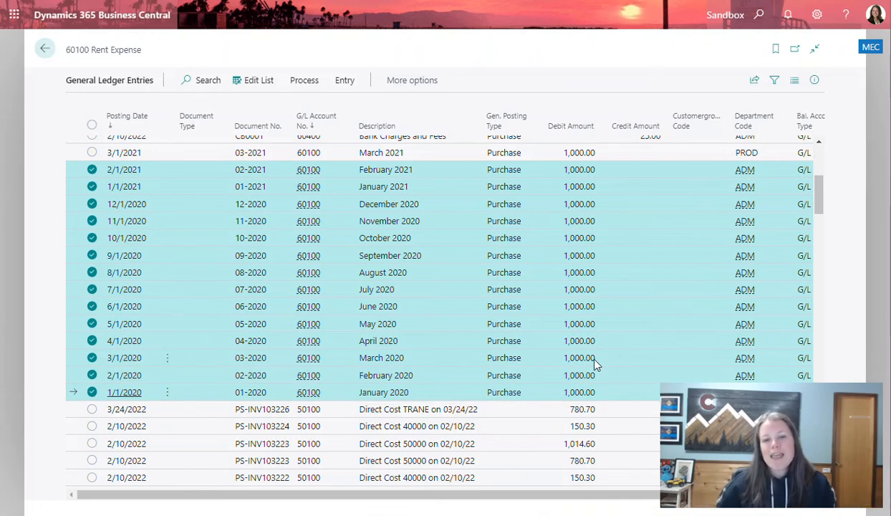